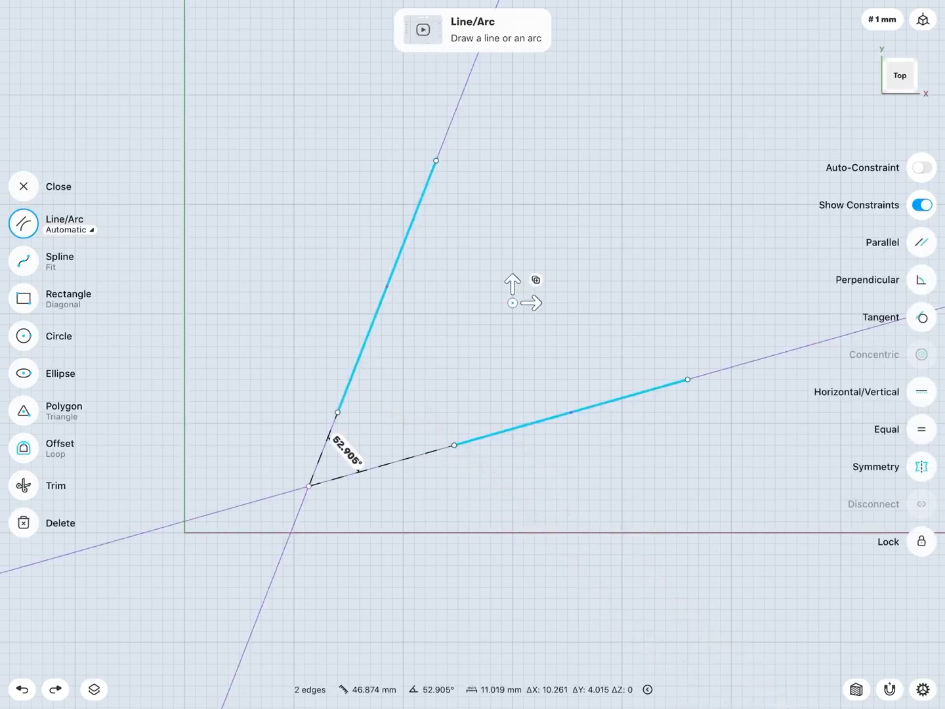
Constrain the two slanted lines Parallel and reshape each to confirm the other follows.
click(921, 280)
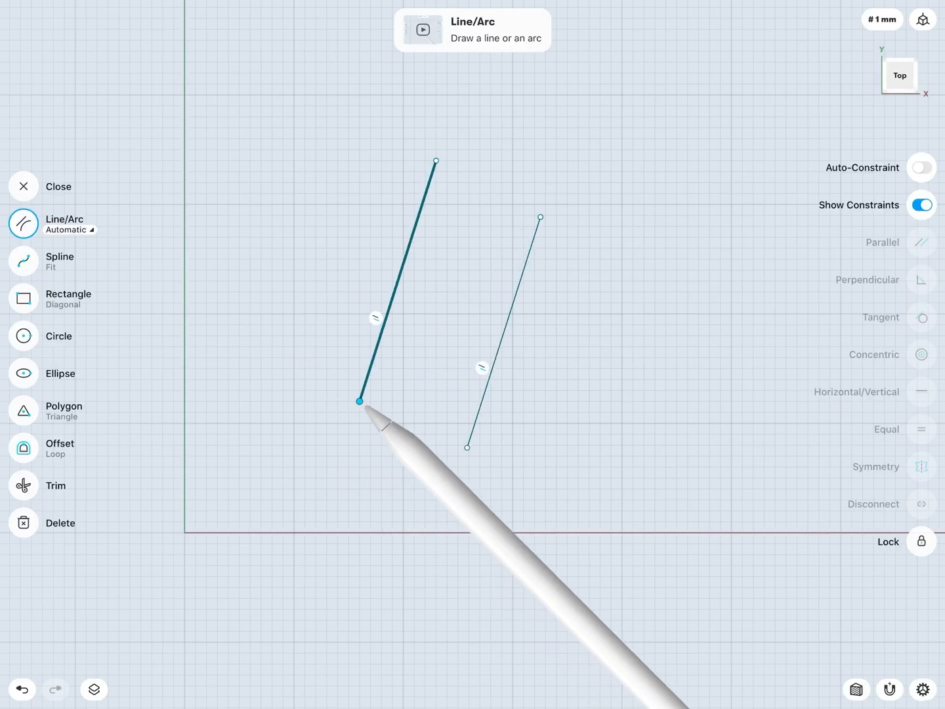
drag(360, 400, 556, 216)
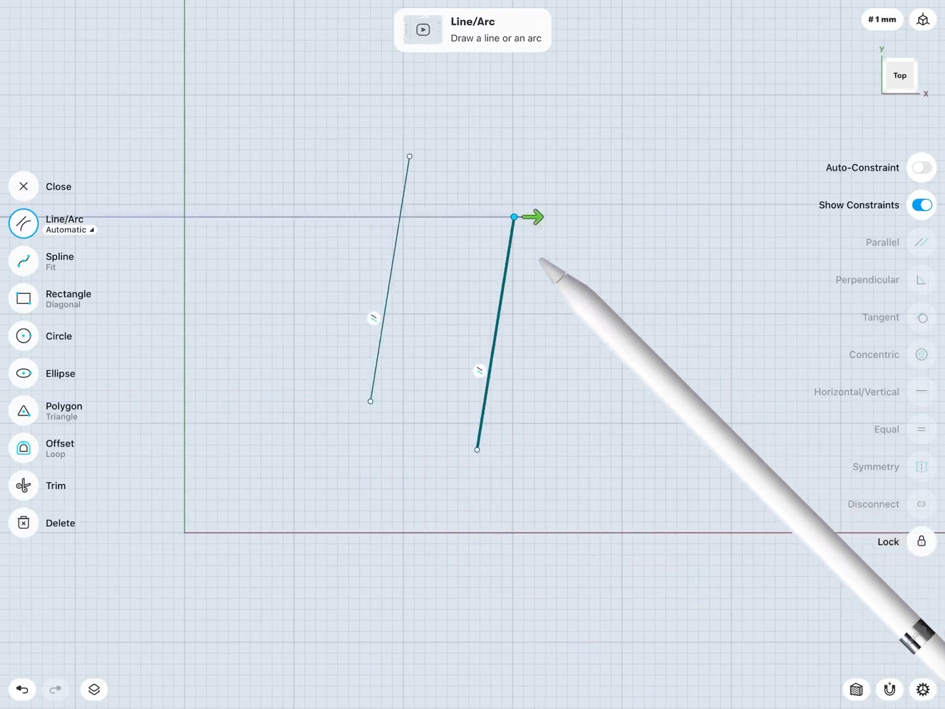
drag(515, 216, 597, 217)
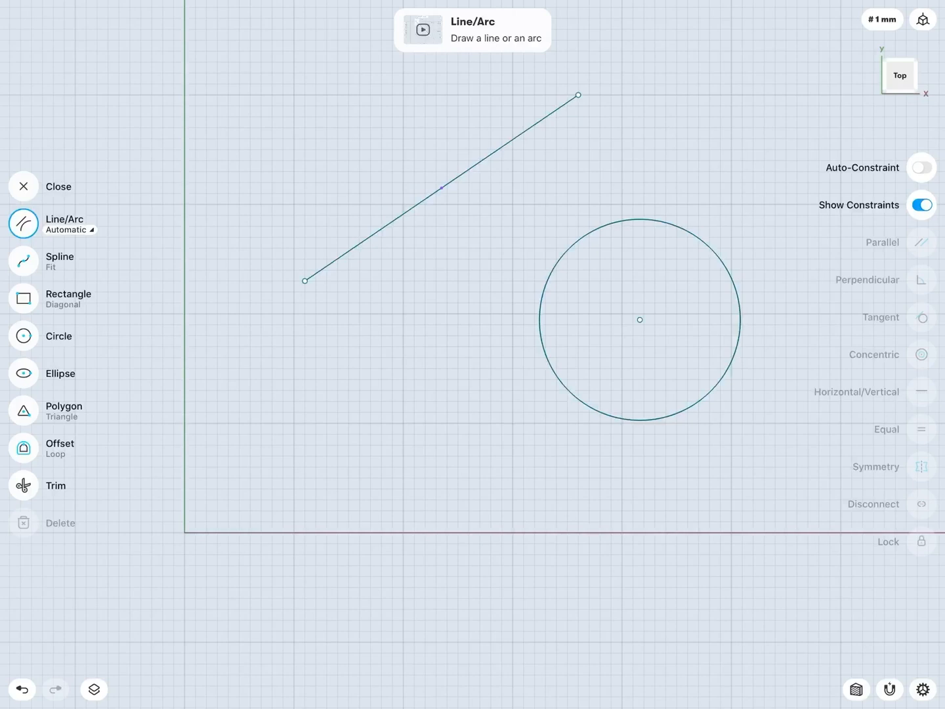
Constrain the circle Tangent to the slanted line.
click(444, 189)
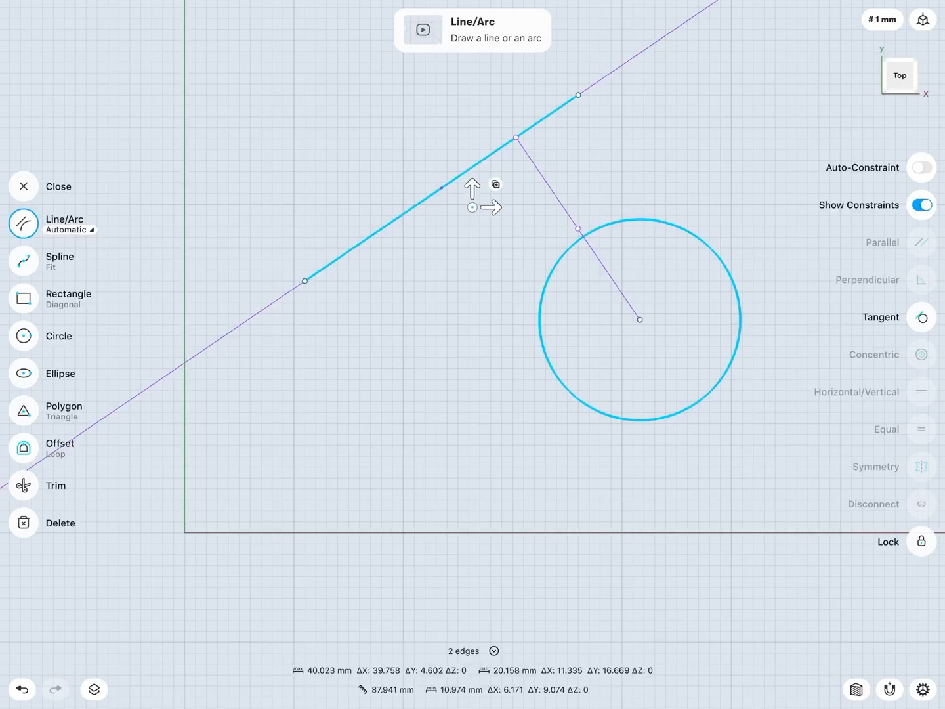
click(921, 318)
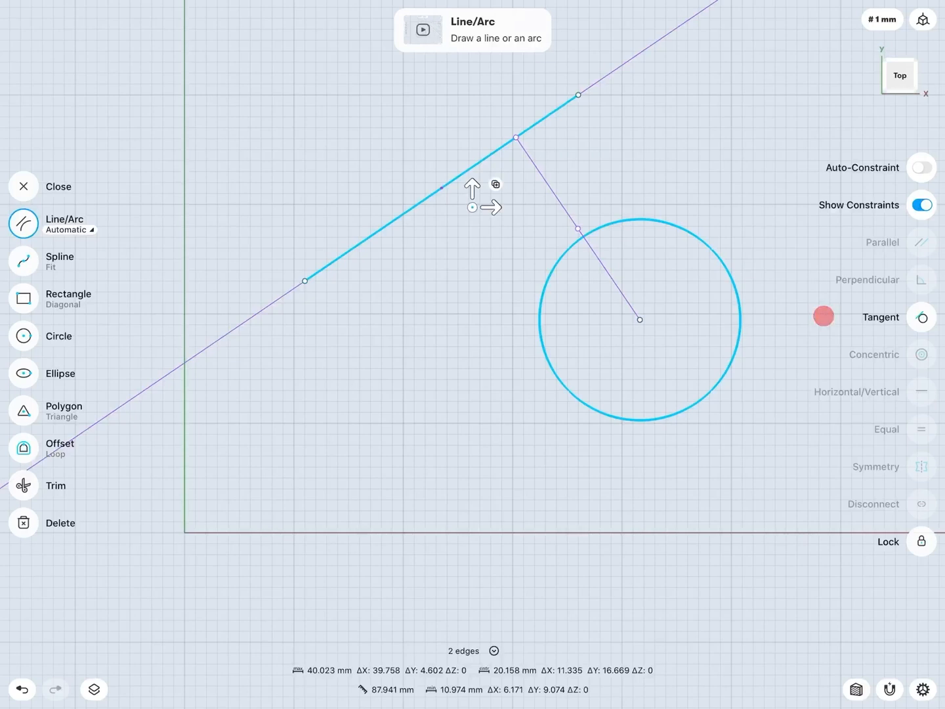
click(824, 316)
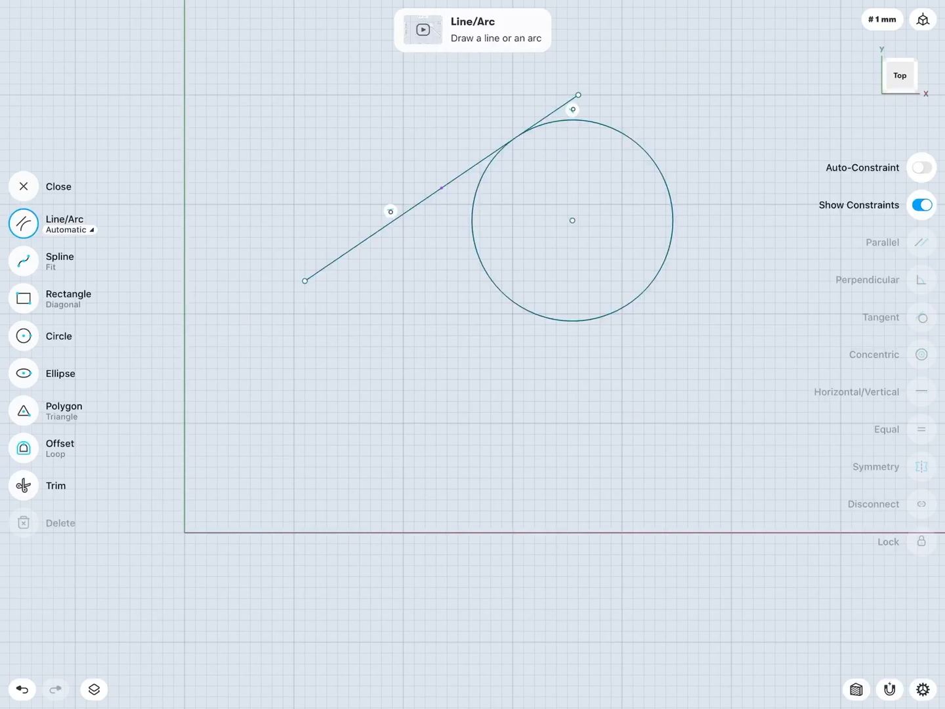
Move and slide the circle along the line to confirm it stays tangent.
click(572, 220)
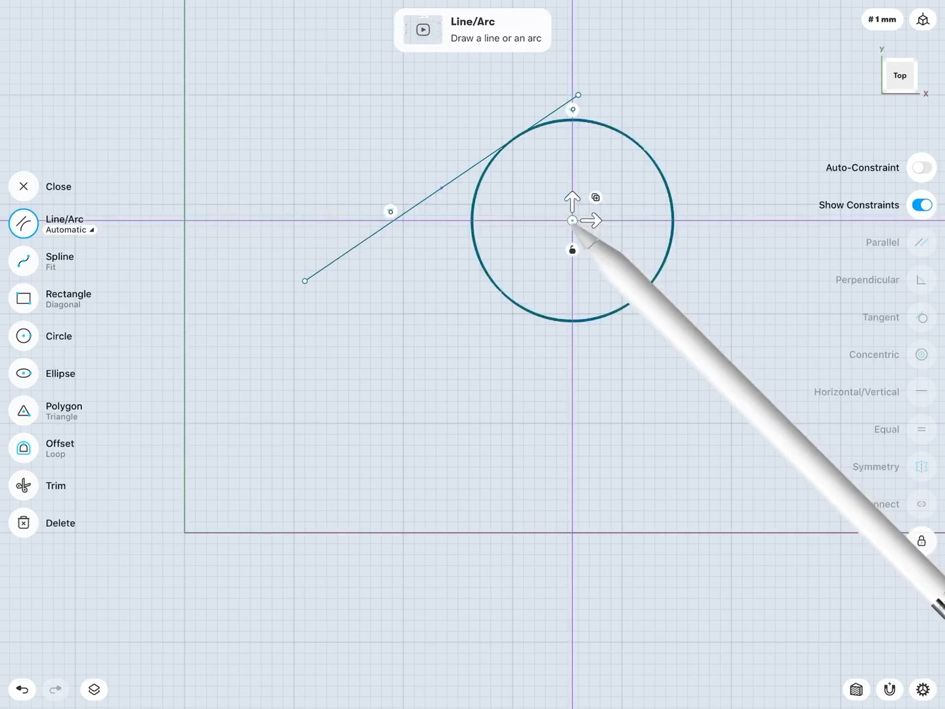
drag(573, 220, 457, 269)
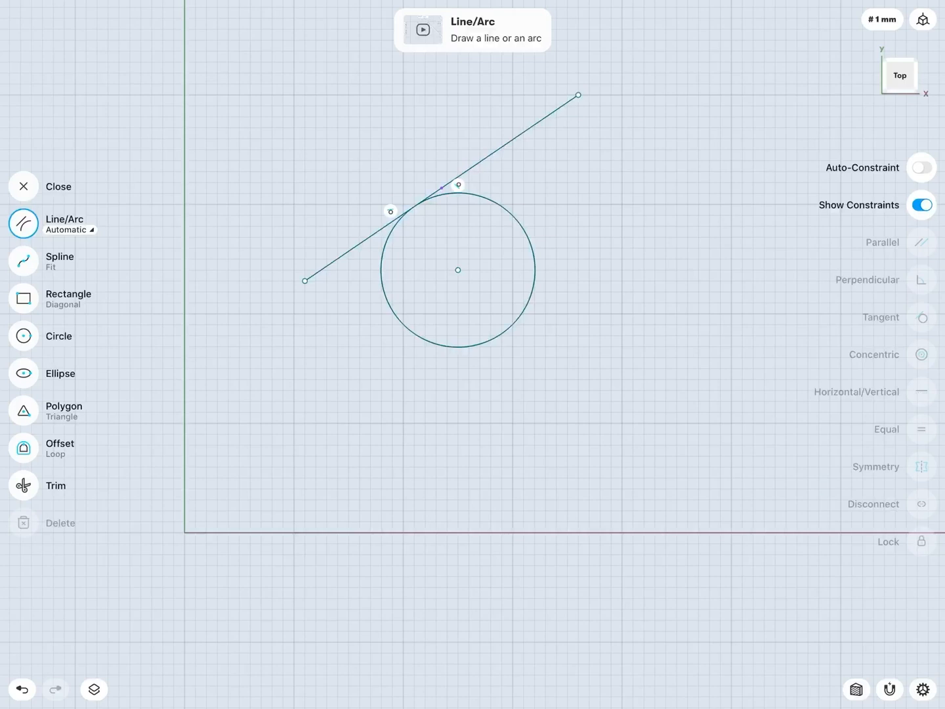
drag(577, 95, 577, 233)
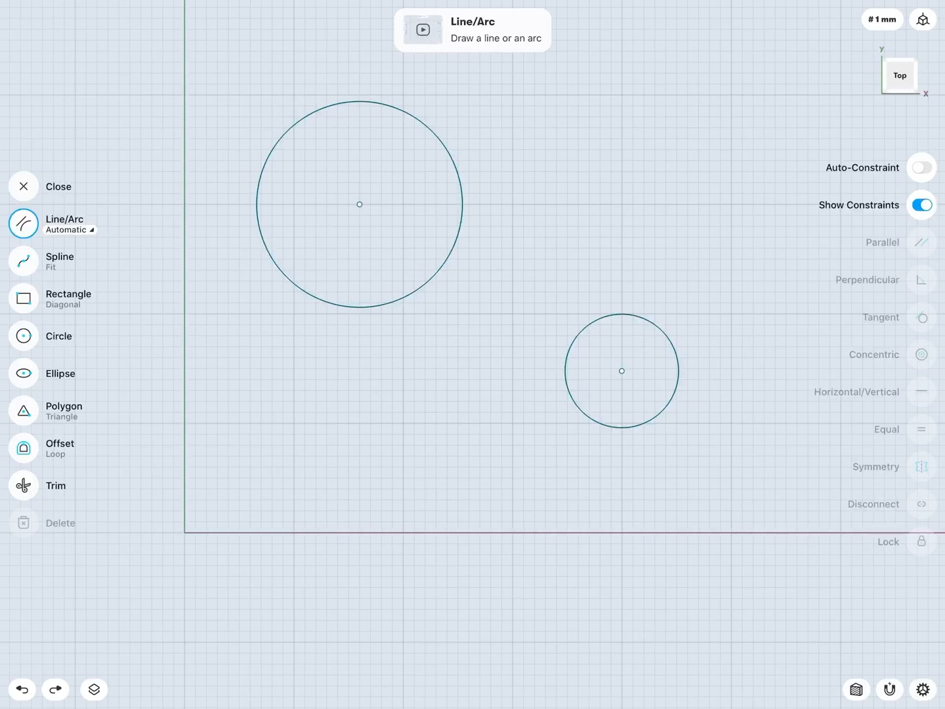
Constrain the large and small circles Concentric about one shared centre.
click(359, 204)
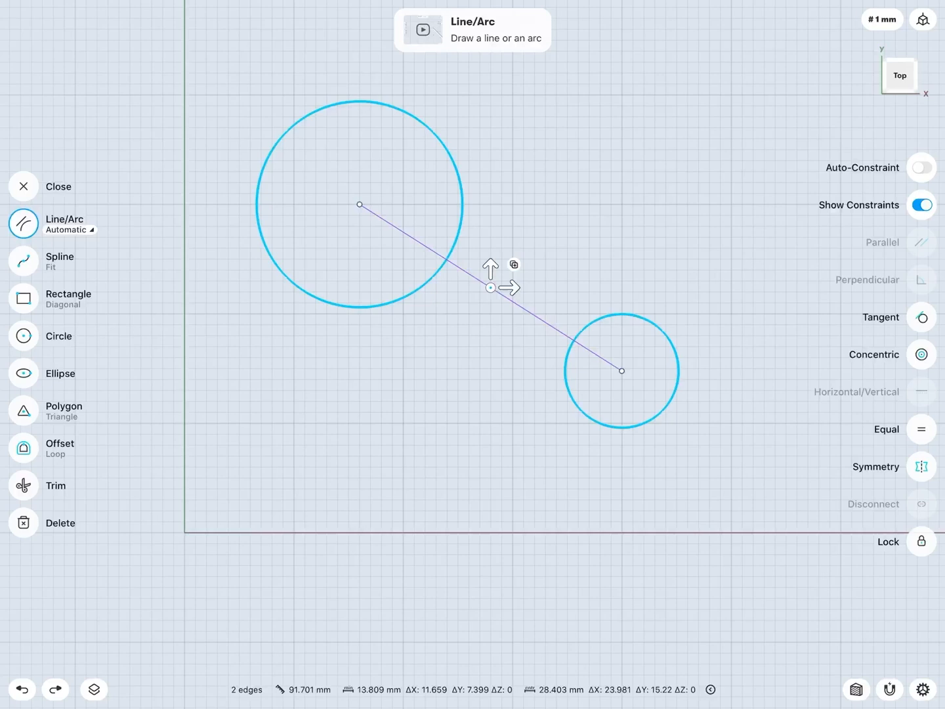
click(922, 354)
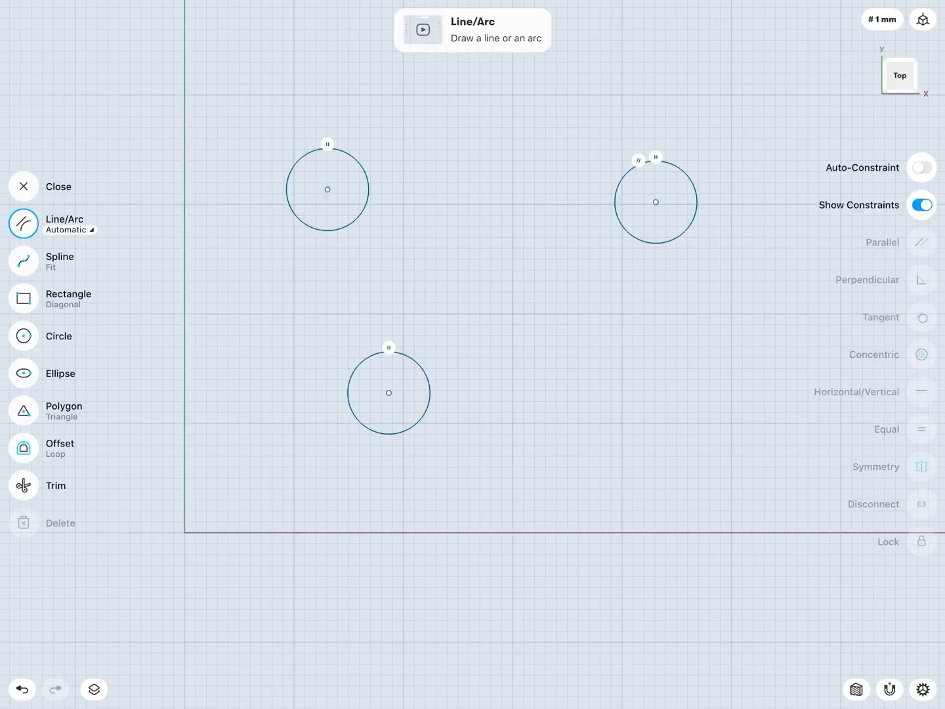
Resize the bottom circle by its radius handle so all three equal circles follow.
click(388, 393)
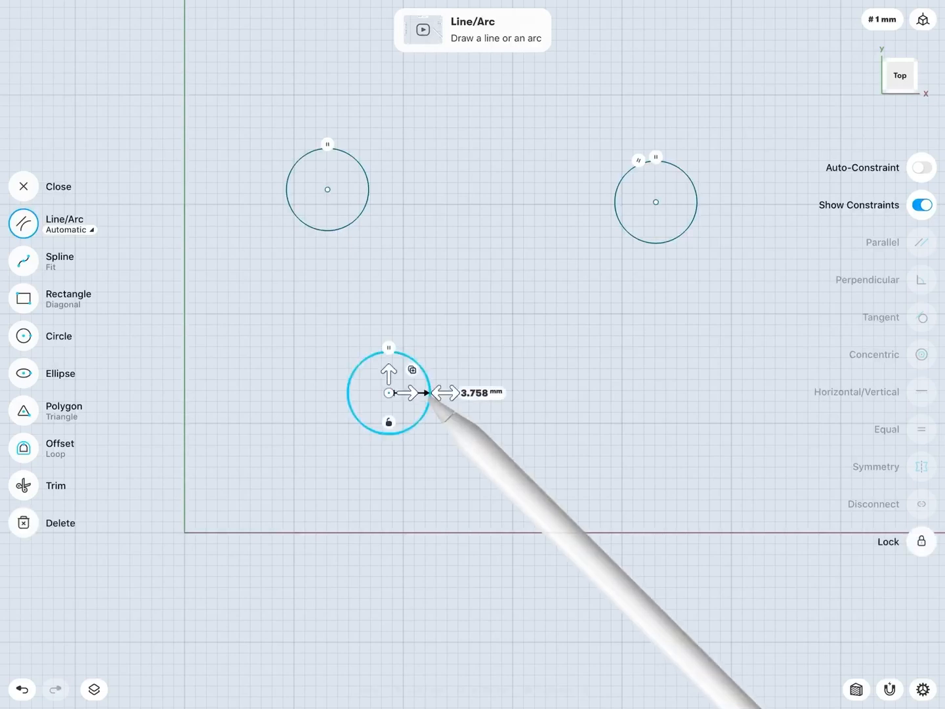
drag(436, 393, 478, 392)
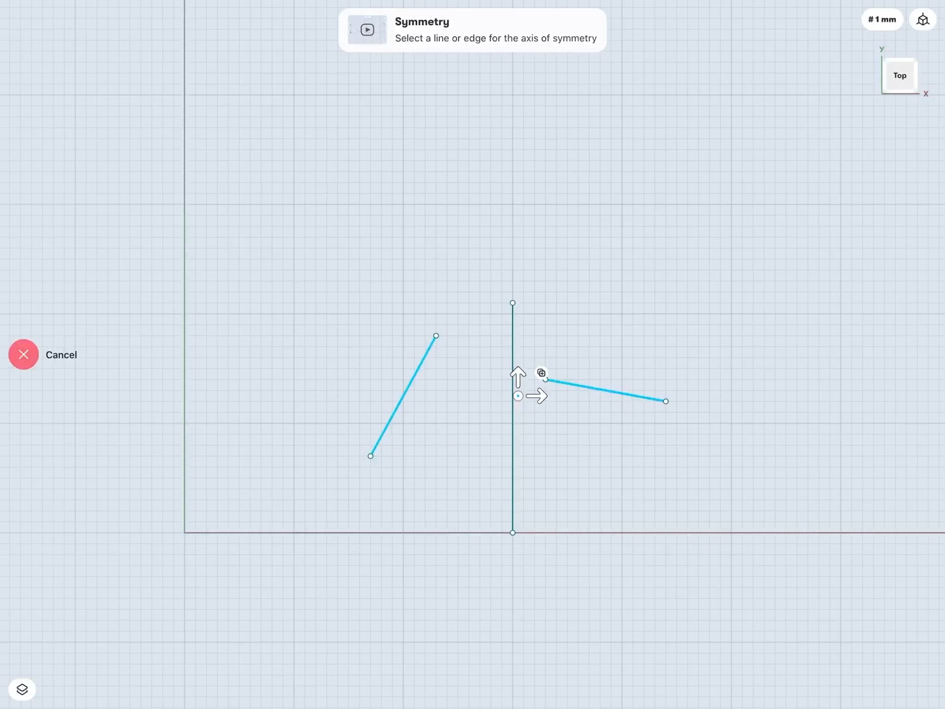
Mirror the slanted lines about the vertical axis and move one endpoint to test the symmetry.
click(23, 354)
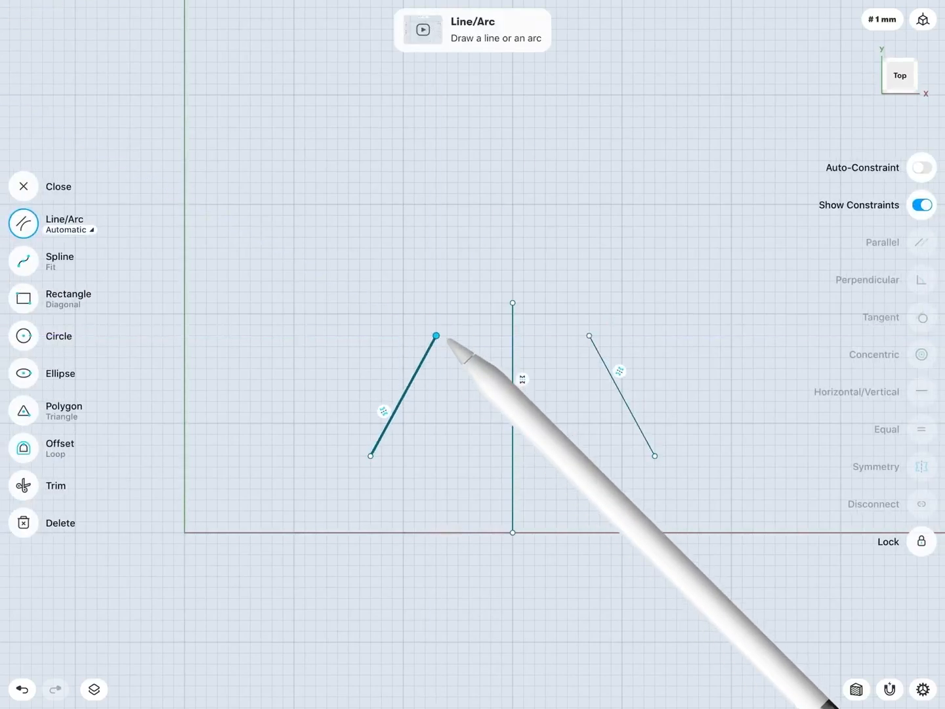
drag(435, 336, 458, 357)
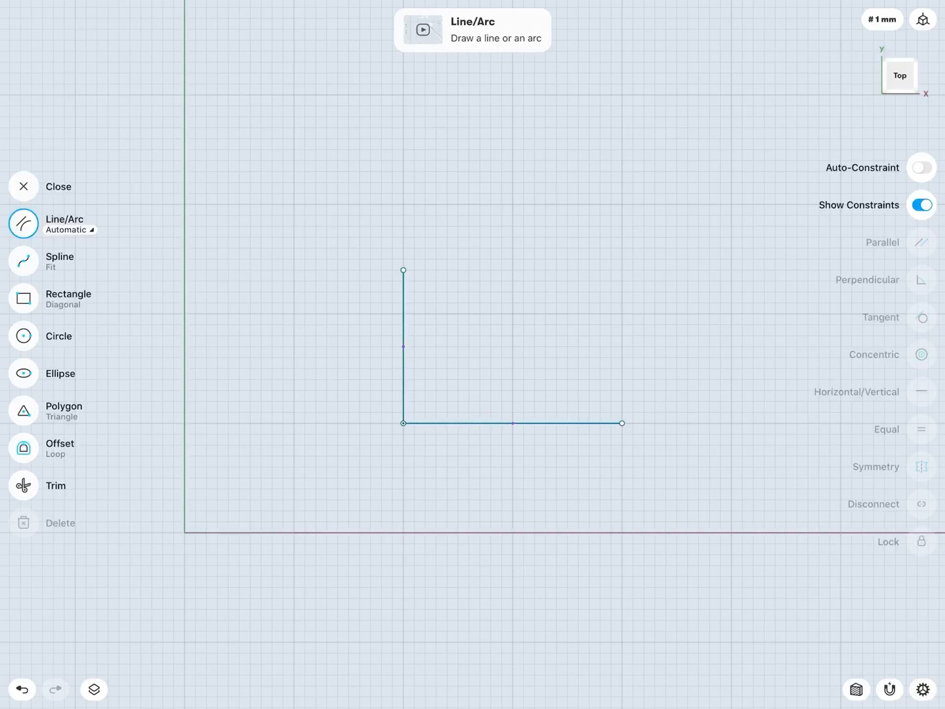
Draw the two connected perpendicular lines and drag their shared corner down and left.
click(378, 443)
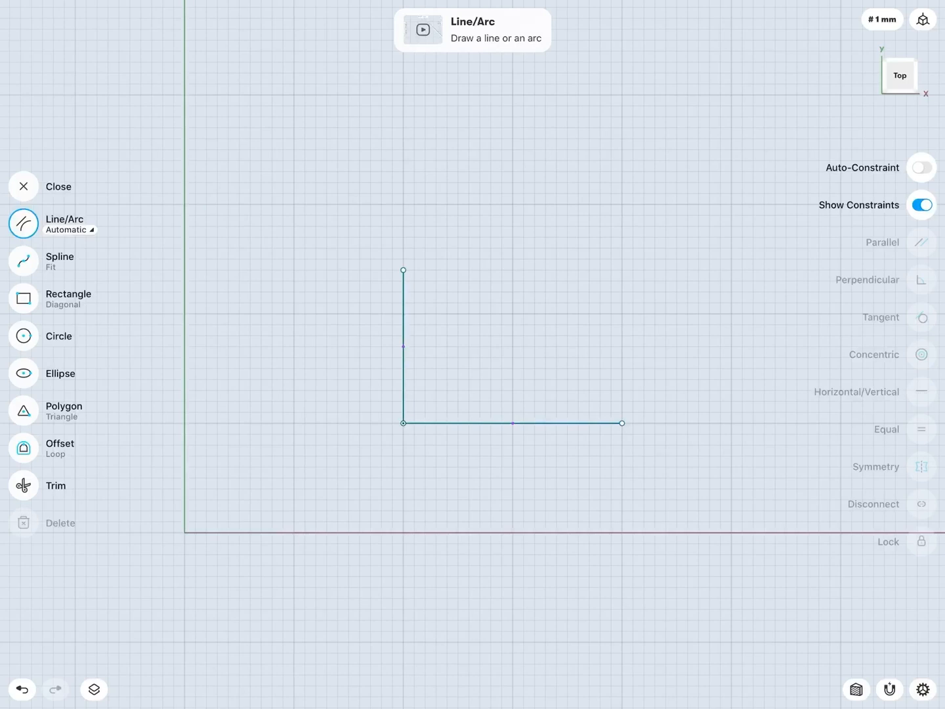
click(512, 422)
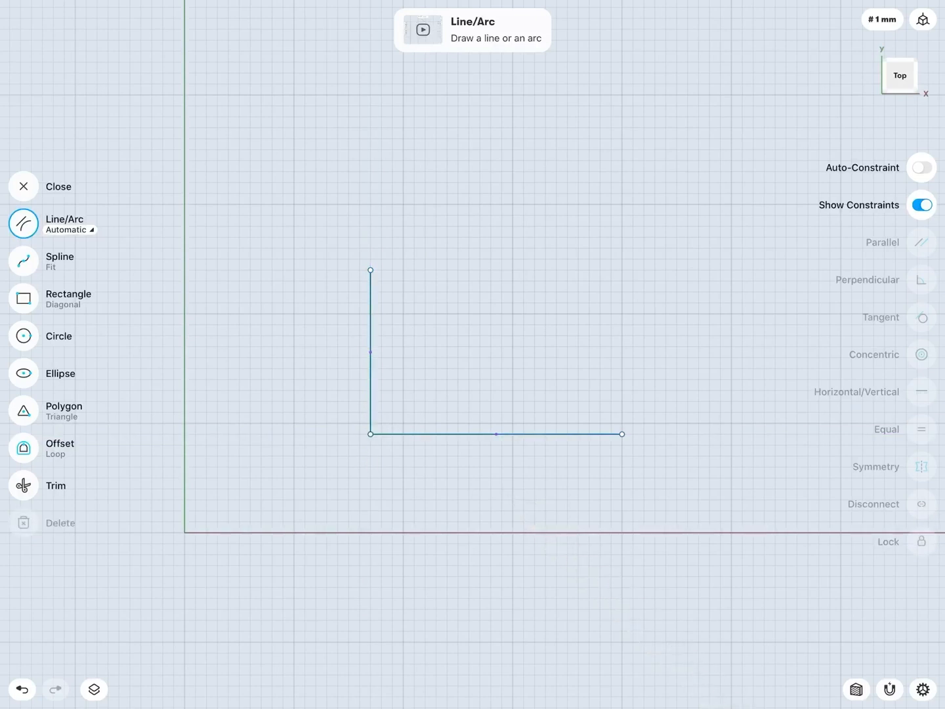
click(347, 452)
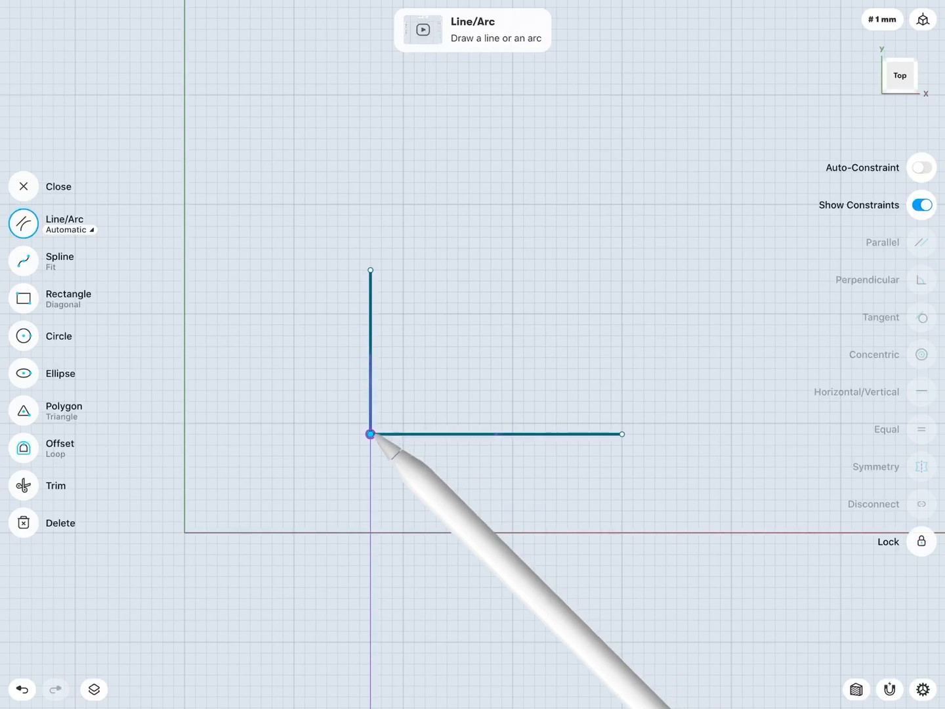
Disconnect the two lines of the L at their shared corner point.
click(370, 433)
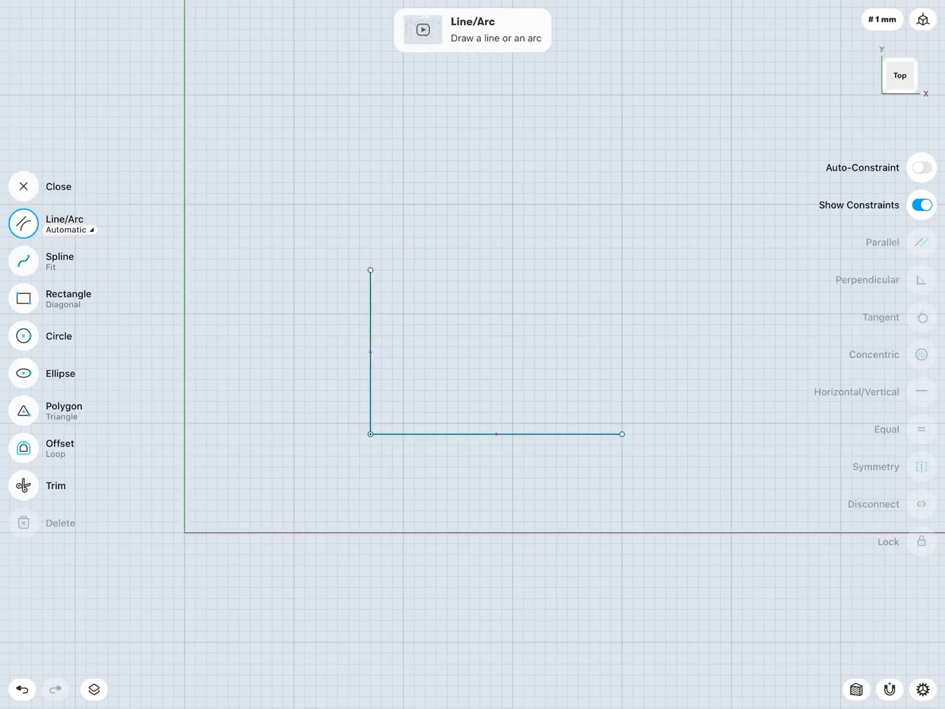
click(371, 433)
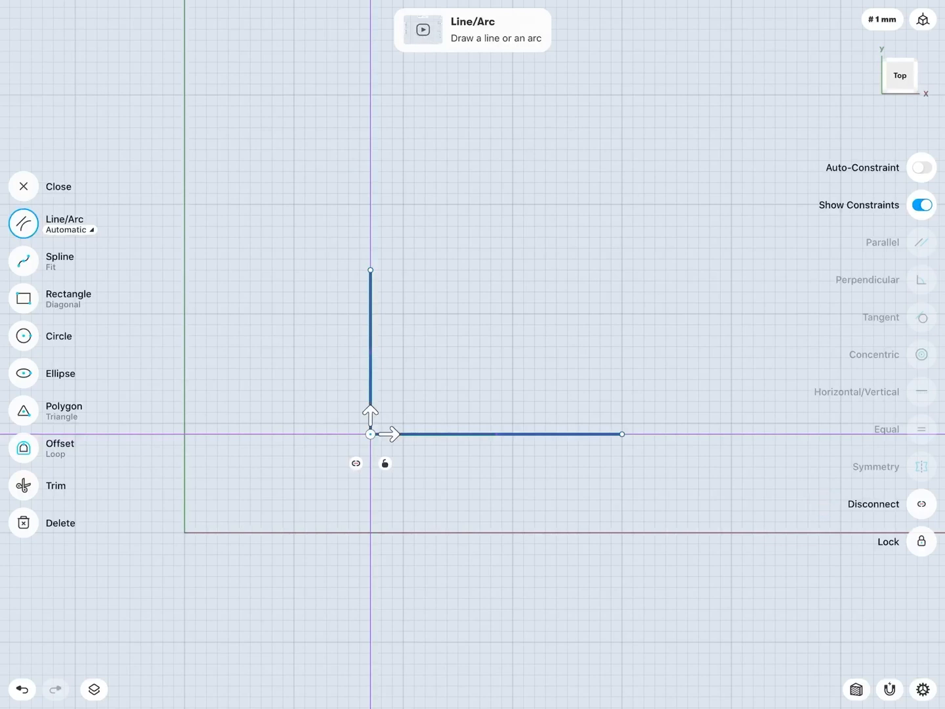
click(331, 470)
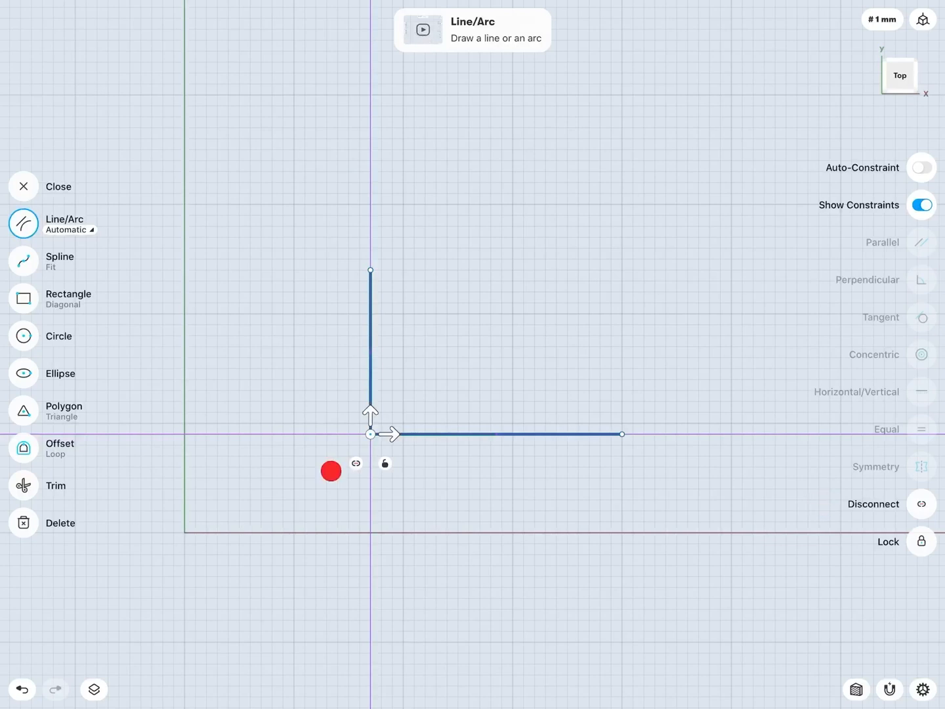